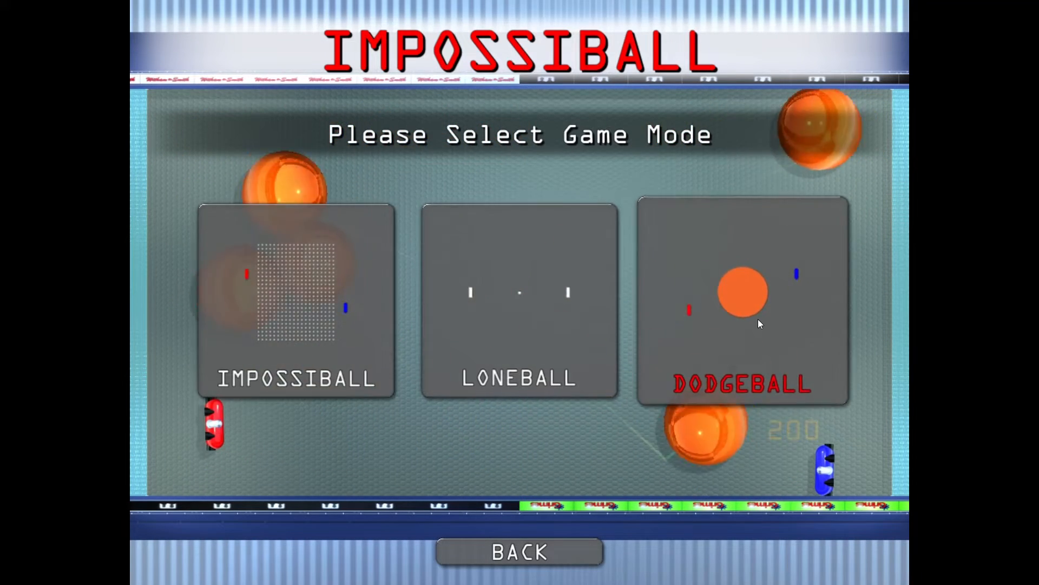
- Start a Dodgeball match against the medium CPU and play it to game over
{"action": "left_click", "coordinate": [744, 298]}
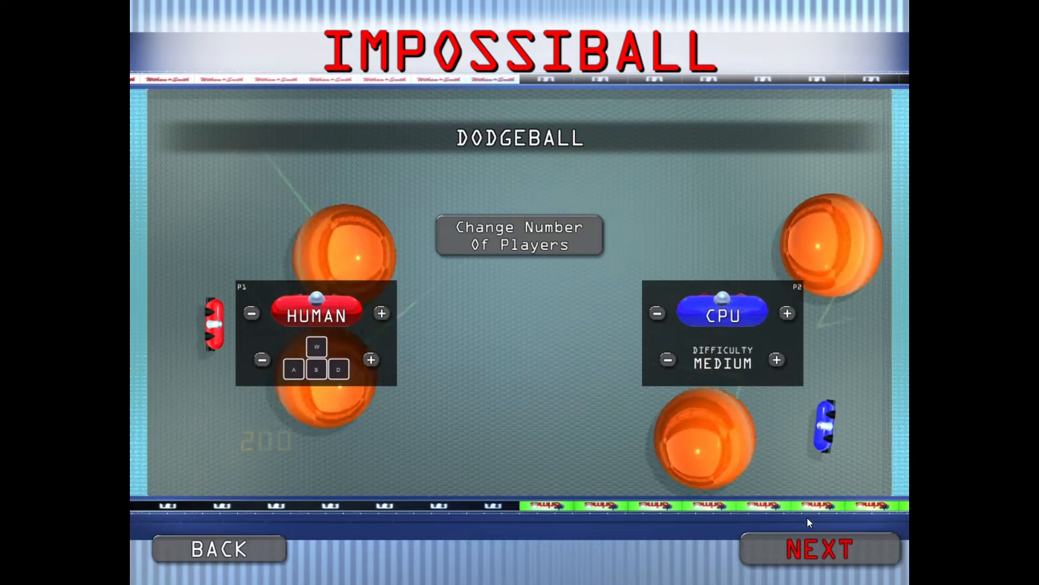
{"action": "left_click", "coordinate": [819, 549]}
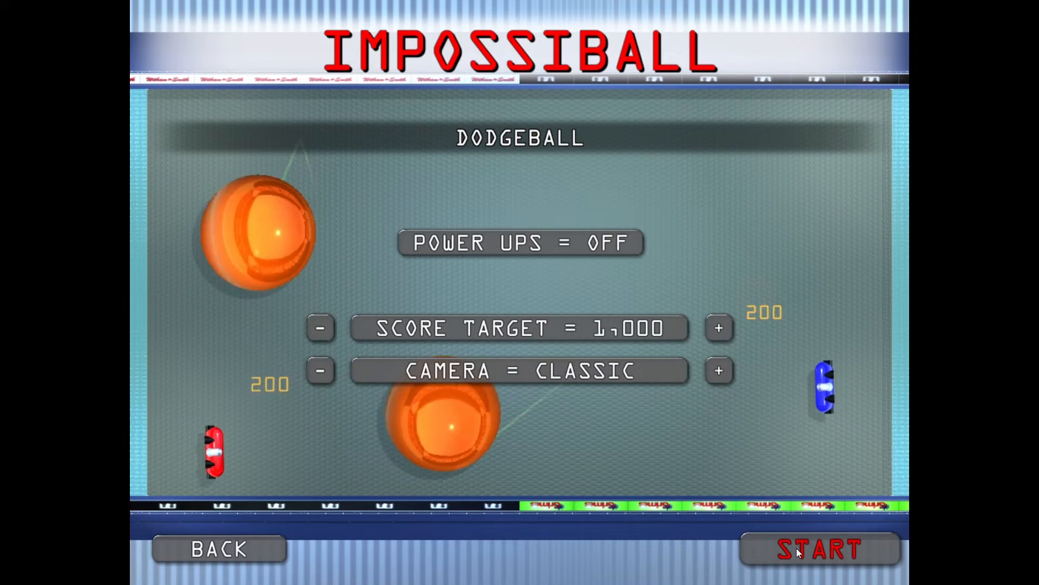
{"action": "left_click", "coordinate": [818, 547]}
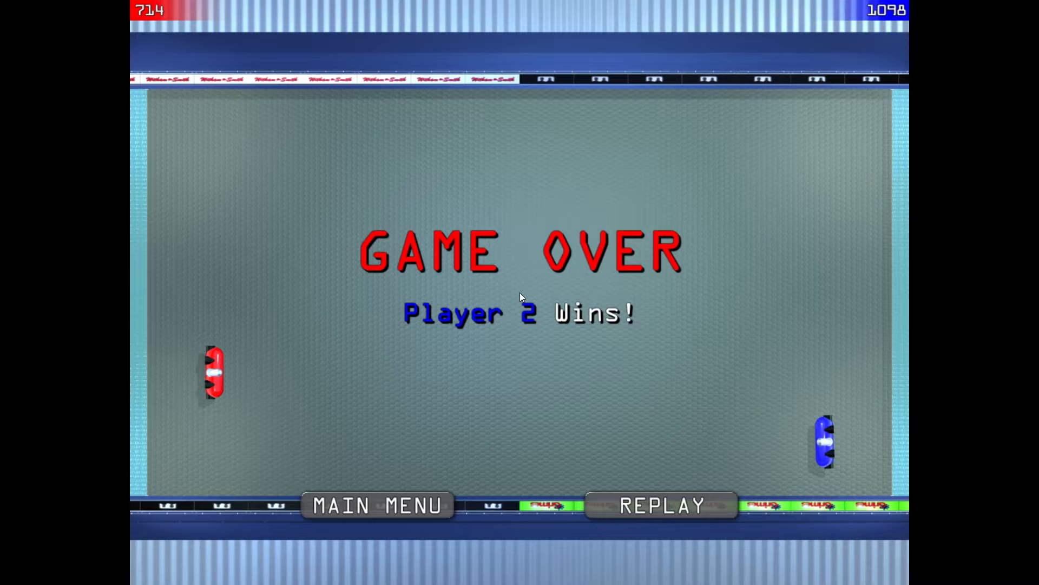
- Replay the Dodgeball match, Player 1 winning 1036 to 458
{"action": "left_click", "coordinate": [659, 505]}
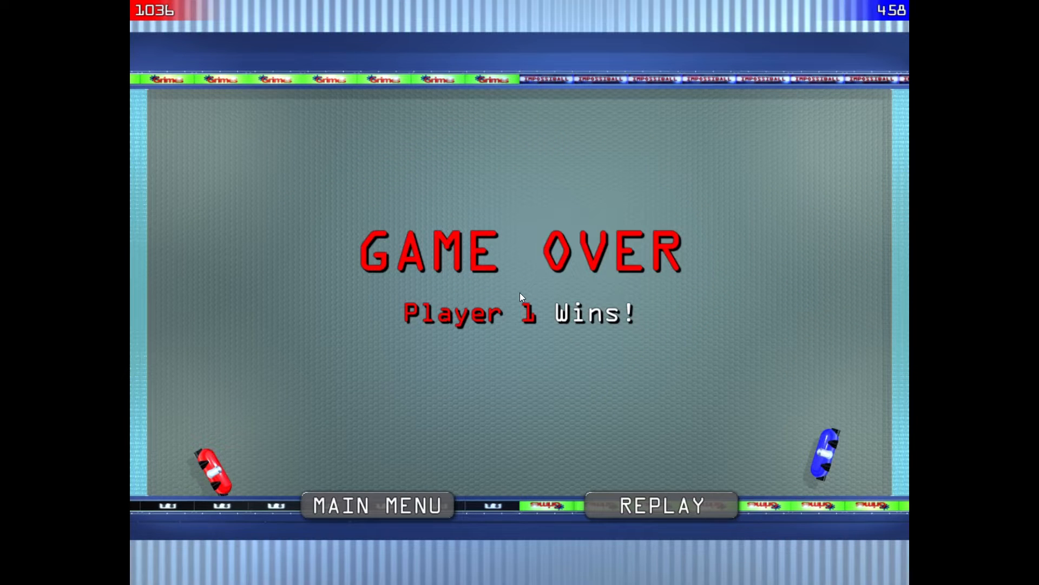
{"action": "mouse_move", "coordinate": [552, 472]}
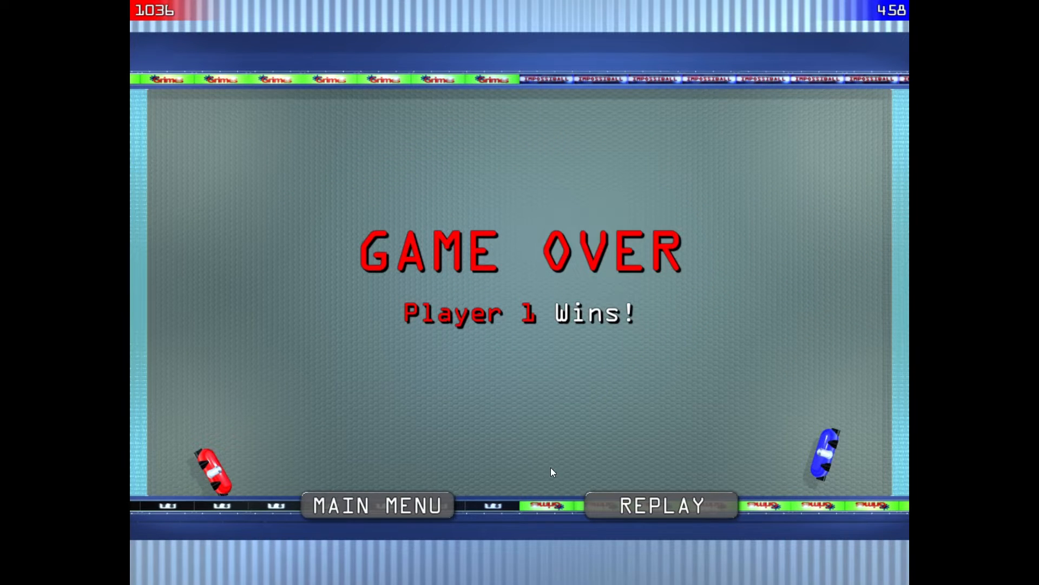
- Pick Loneball from the main menu and accept the medium-CPU player setup
{"action": "left_click", "coordinate": [377, 506]}
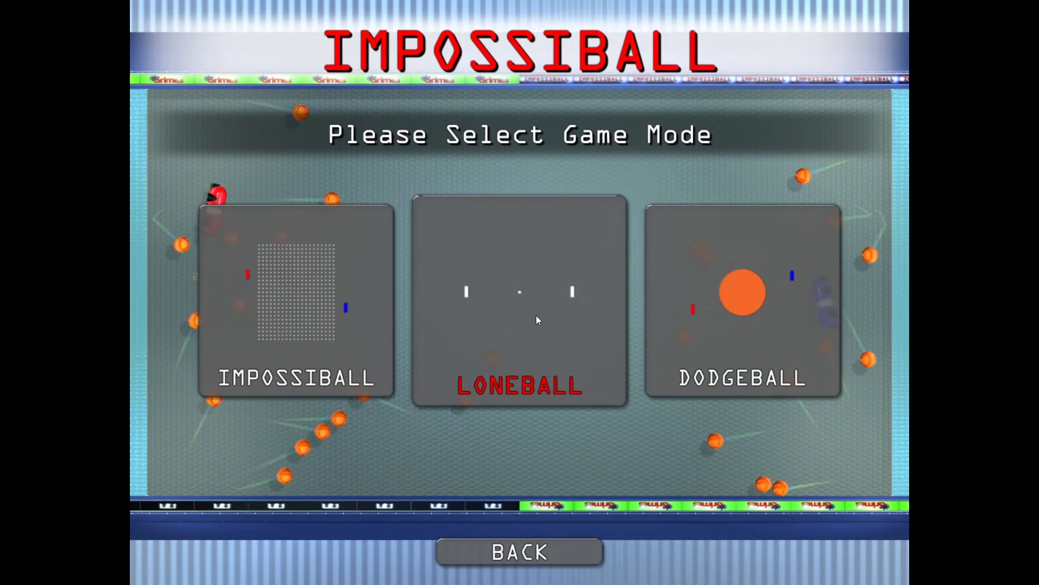
{"action": "left_click", "coordinate": [519, 302]}
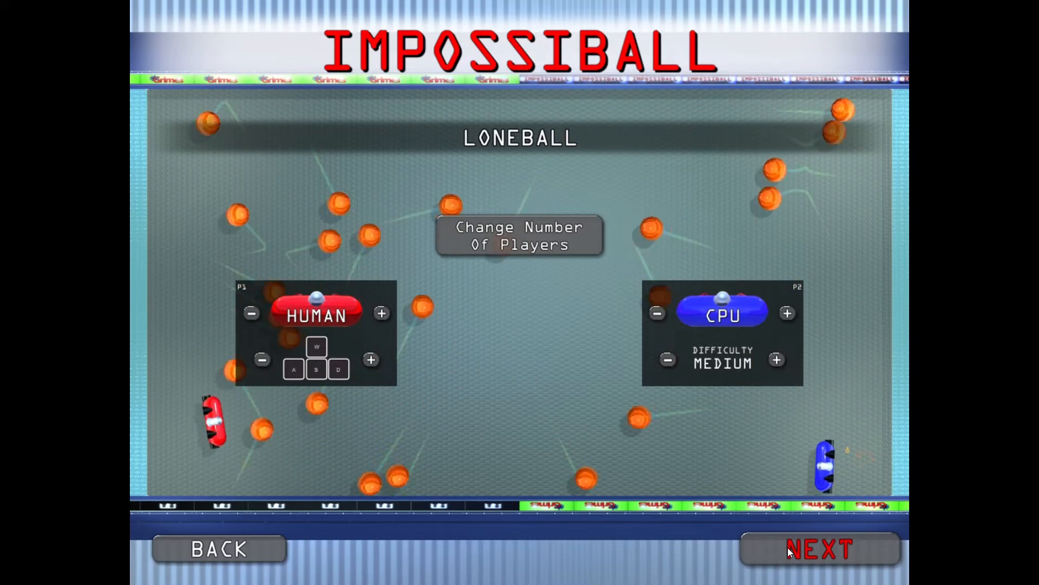
{"action": "left_click", "coordinate": [819, 548]}
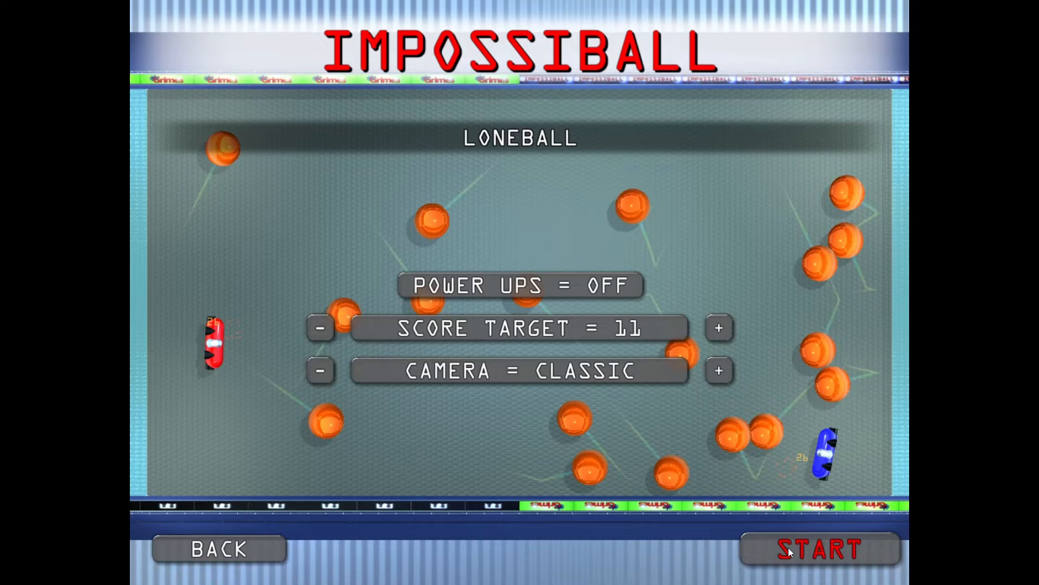
{"action": "left_click", "coordinate": [820, 549]}
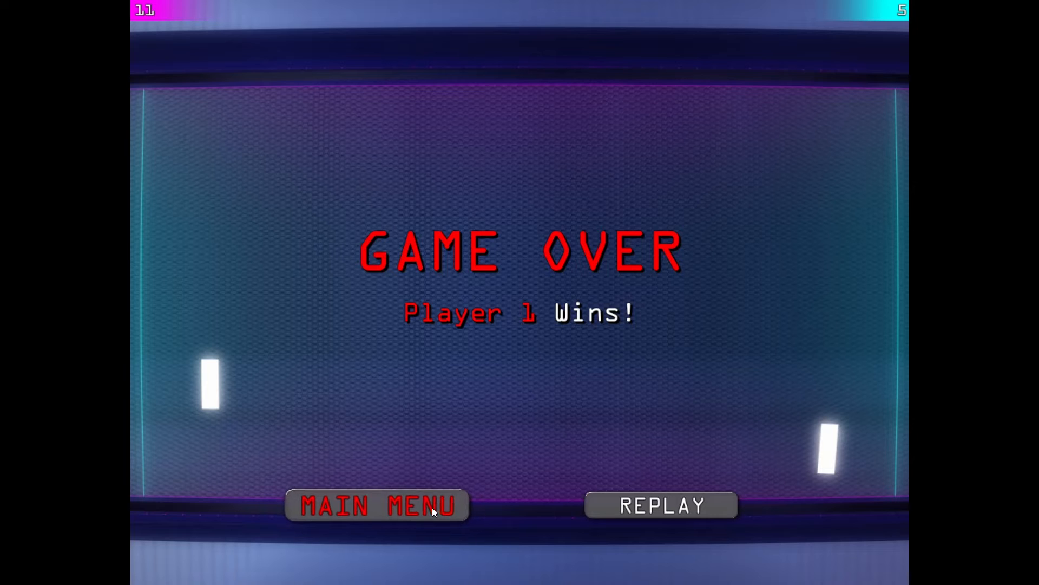
- Choose Impossiball mode, raise the CPU opponent to hard, and reach match options
{"action": "left_click", "coordinate": [377, 505]}
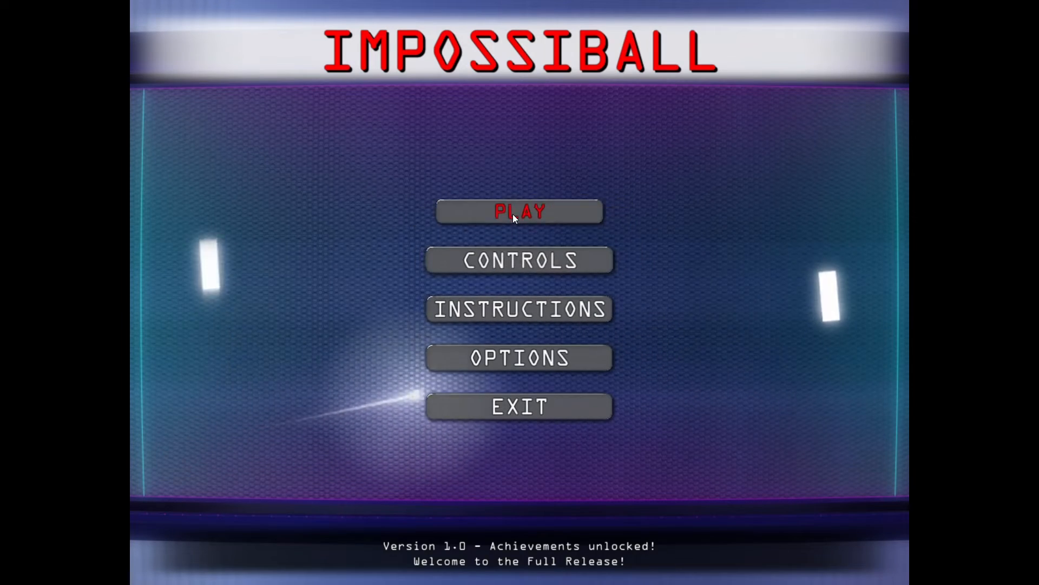
{"action": "left_click", "coordinate": [519, 210]}
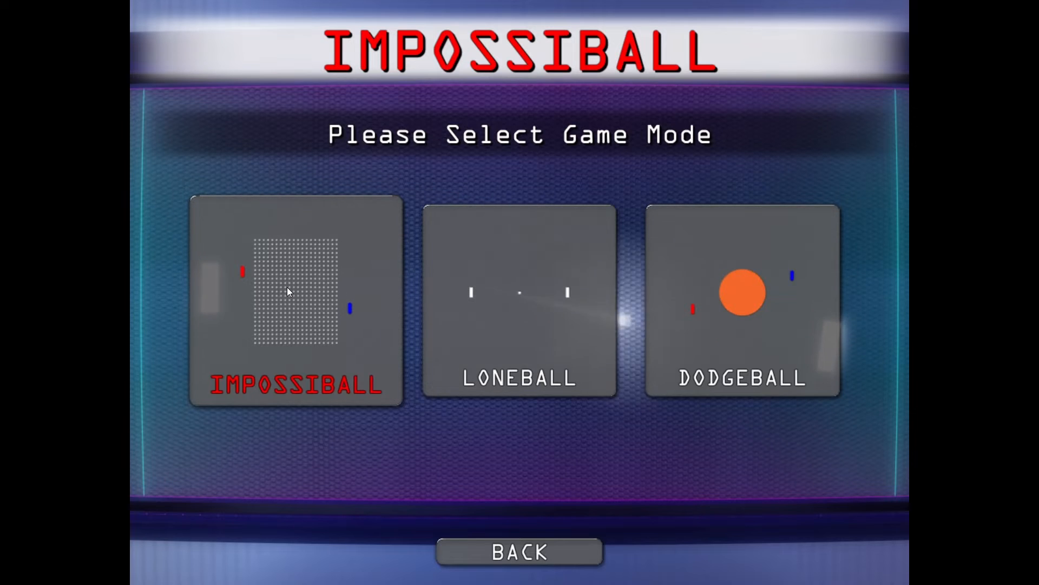
{"action": "left_click", "coordinate": [295, 302]}
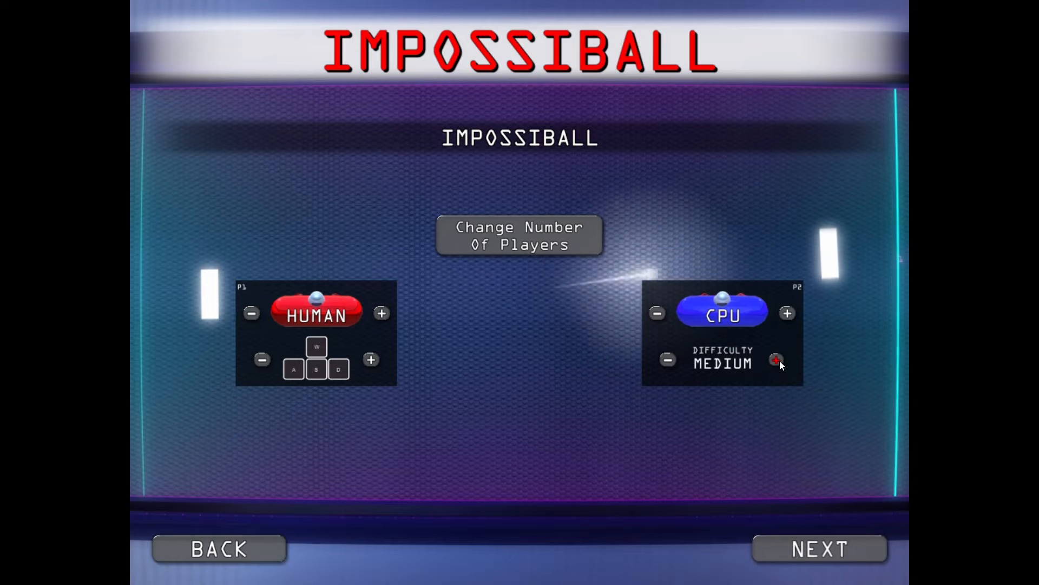
{"action": "left_click", "coordinate": [776, 359]}
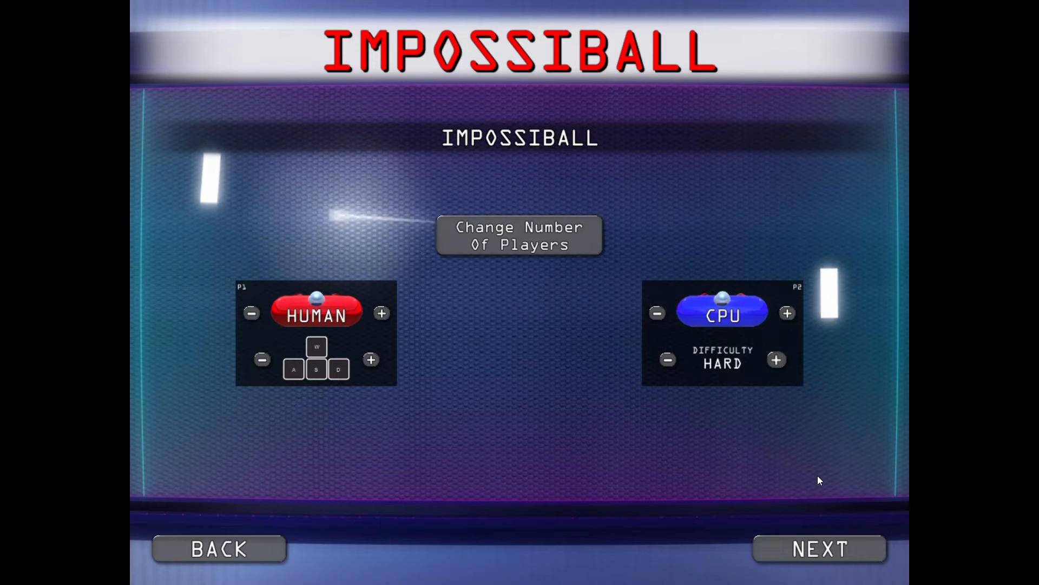
{"action": "left_click", "coordinate": [819, 548]}
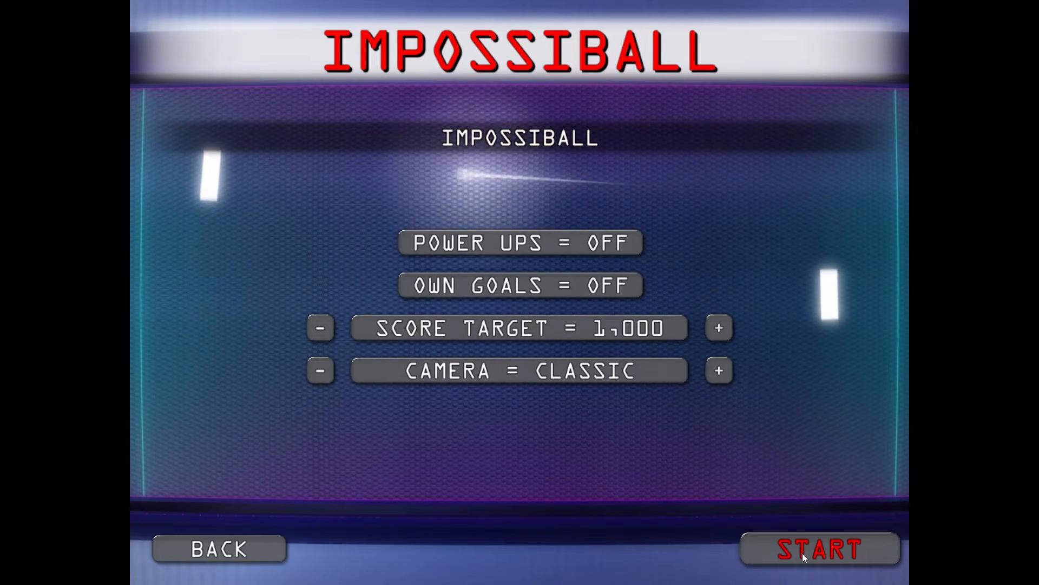
- Start the hard-CPU Impossiball match and play until Player 2 wins 1150 to 174
{"action": "left_click", "coordinate": [819, 548]}
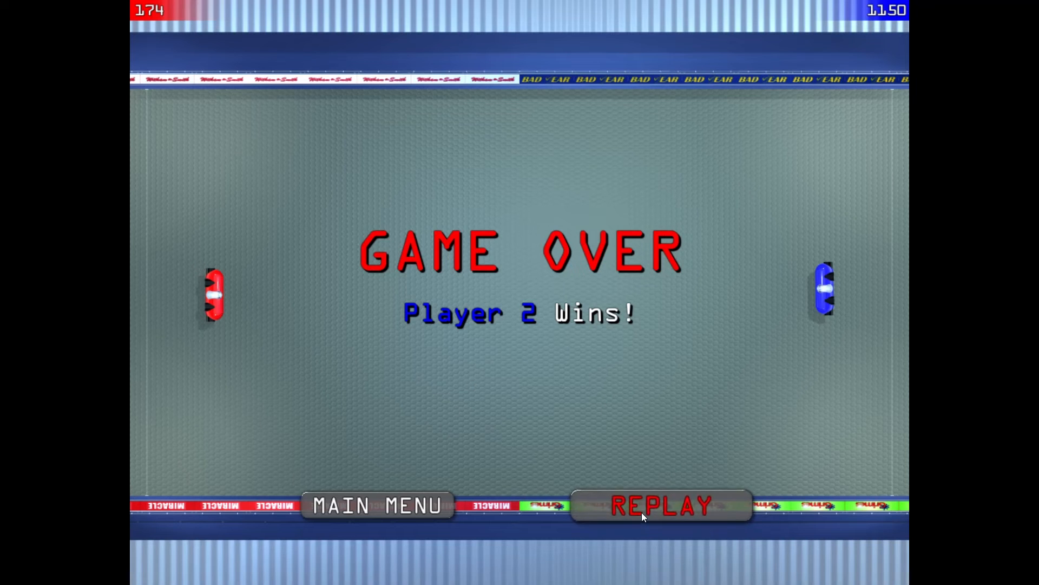
- Replay the hard-CPU match, losing again 339 to 1179
{"action": "left_click", "coordinate": [661, 505]}
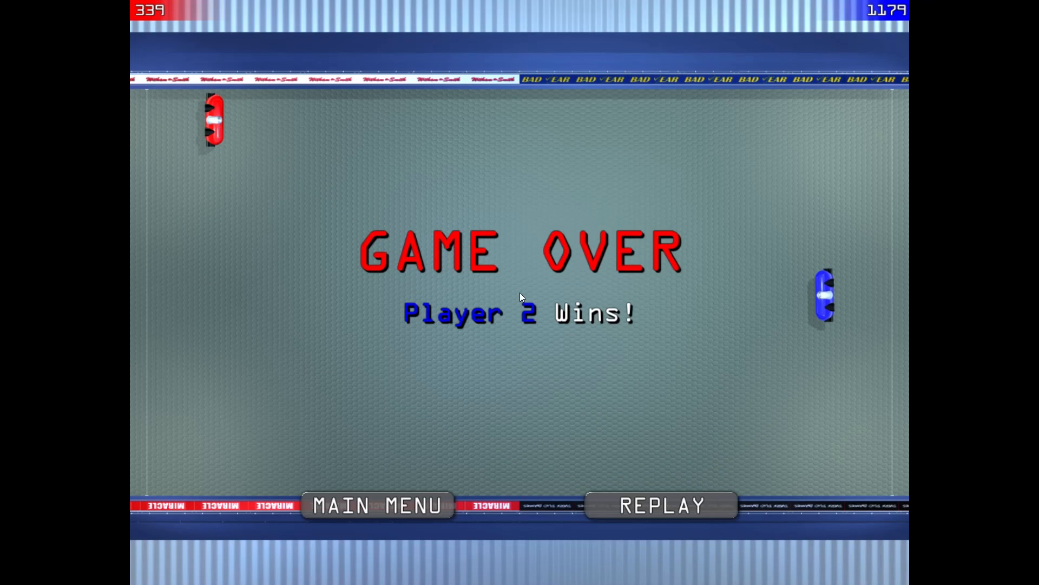
{"action": "mouse_move", "coordinate": [500, 338]}
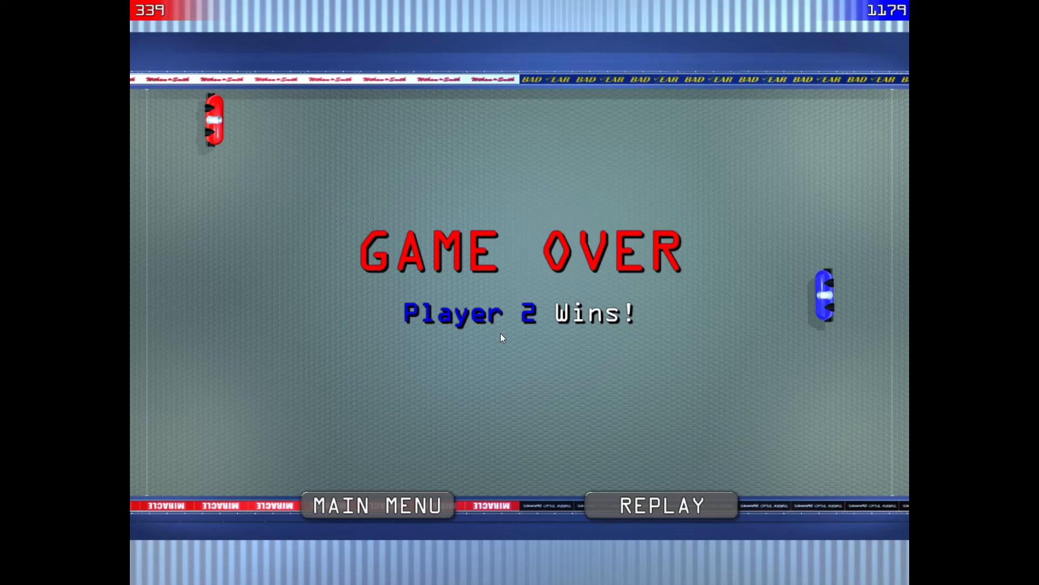